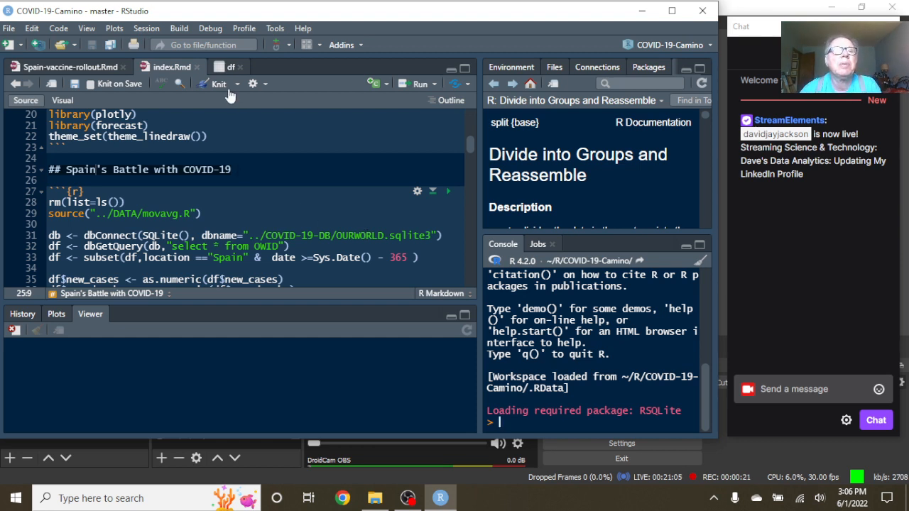
Knit index.Rmd into the Spain COVID-19 HTML report and open its preview.
left_click(218, 84)
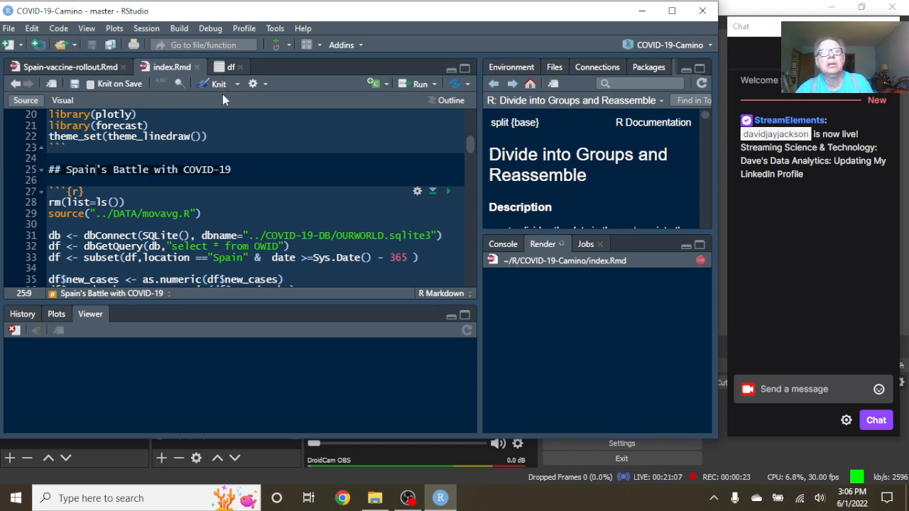
left_click(218, 84)
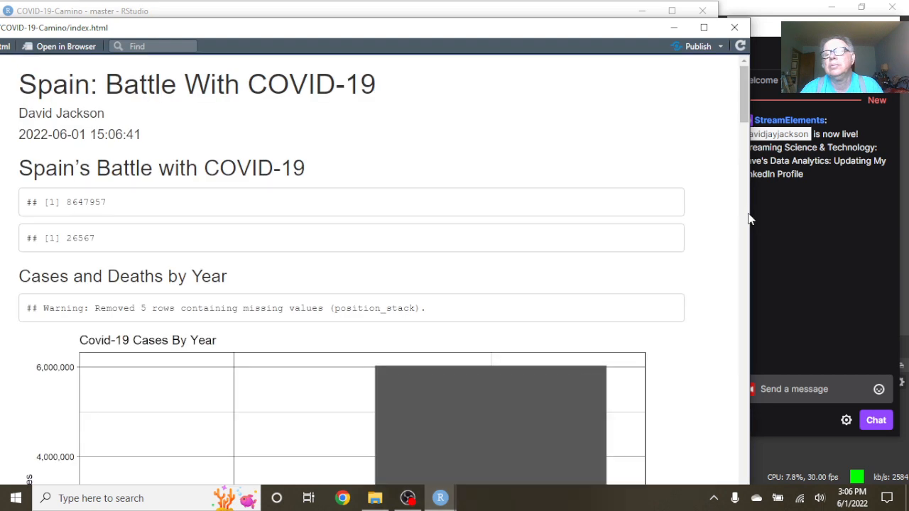
mouse_move(82, 220)
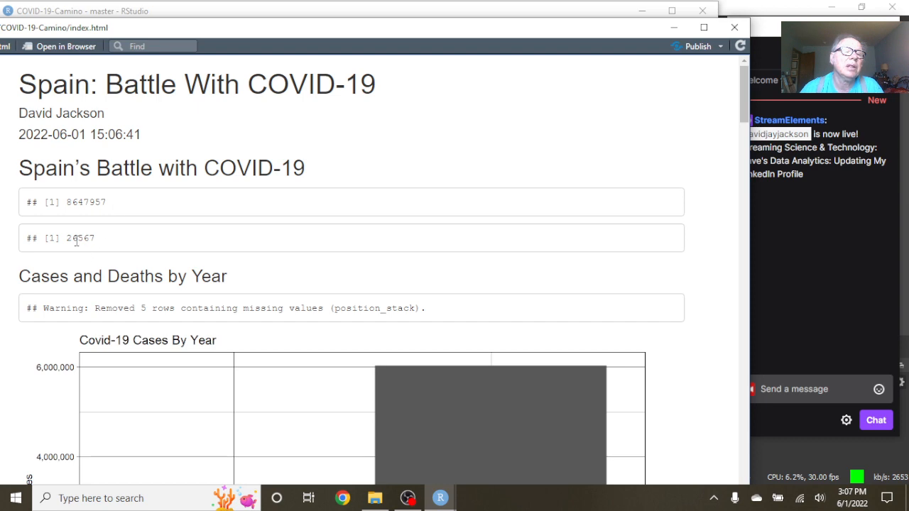
scroll("down", 3)
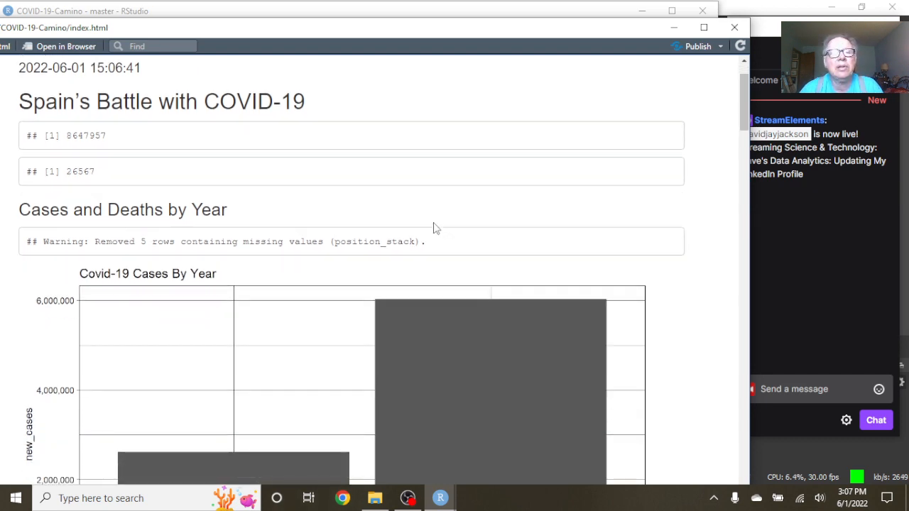
scroll("down", 3)
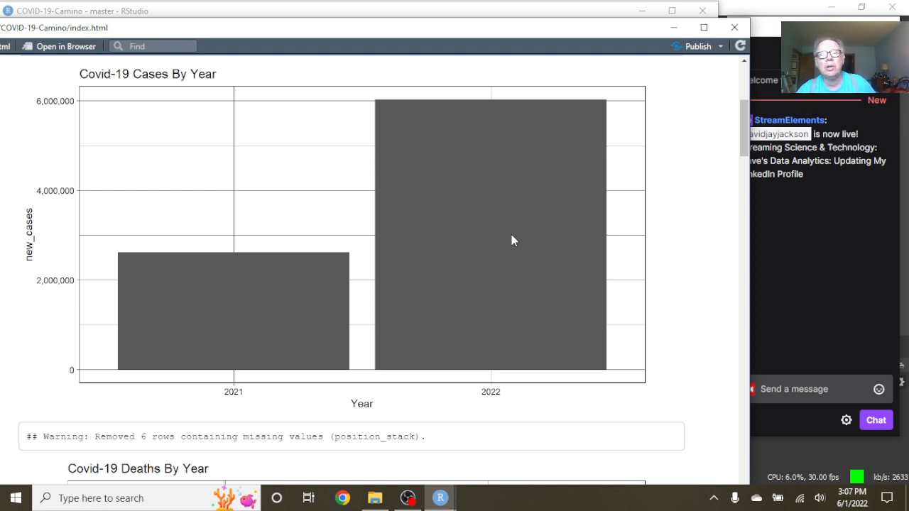
mouse_move(269, 284)
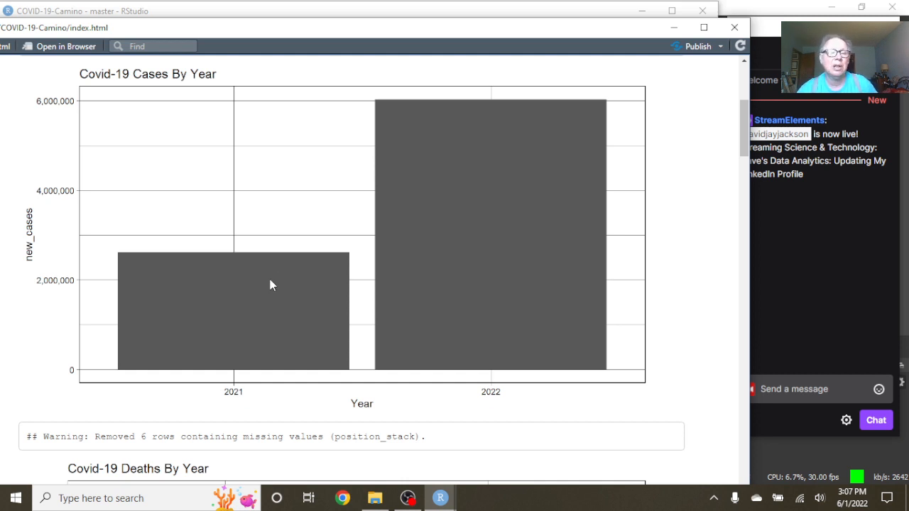
scroll("down", 3)
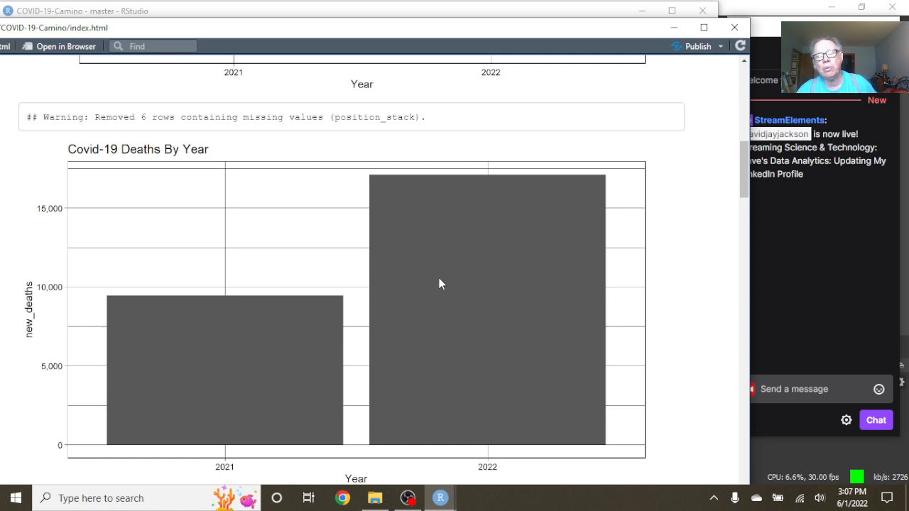
mouse_move(287, 341)
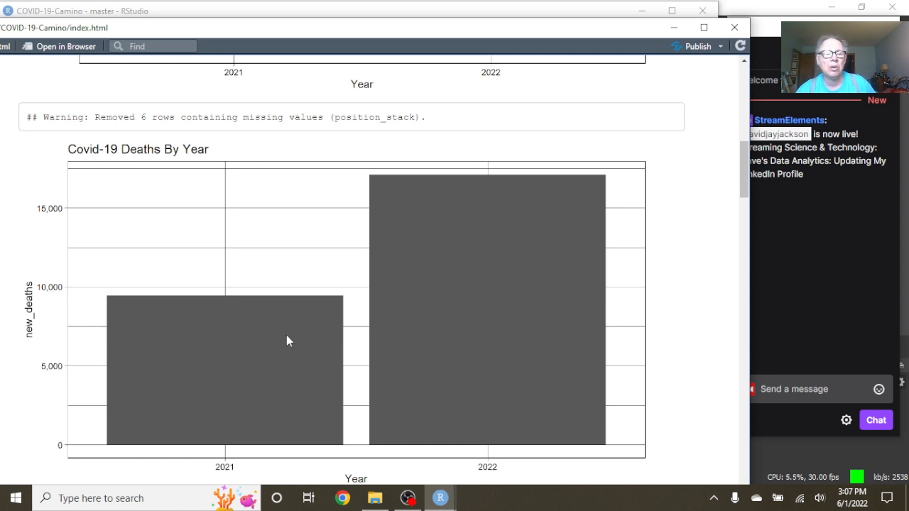
scroll("down", 3)
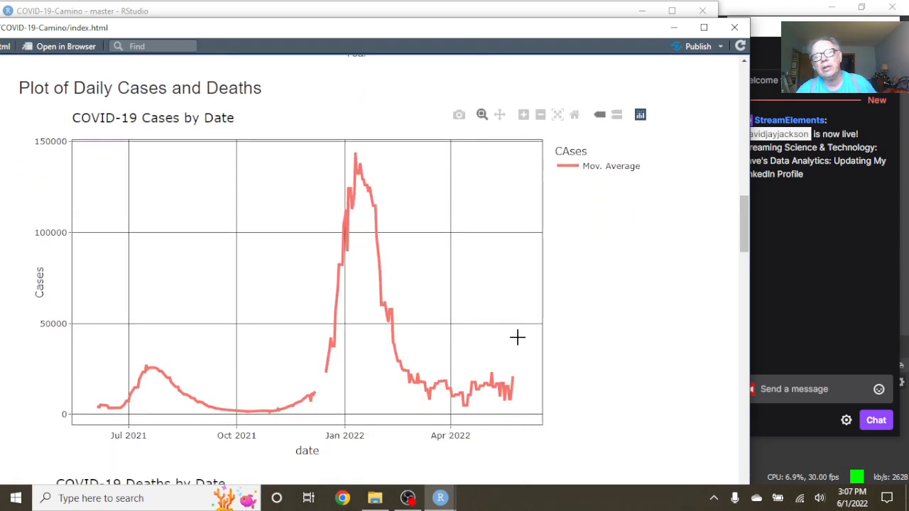
mouse_move(506, 412)
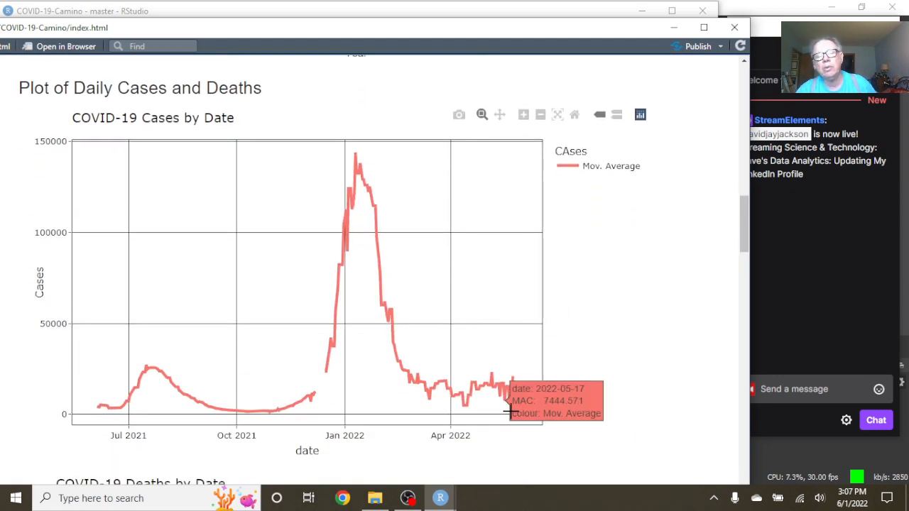
mouse_move(515, 376)
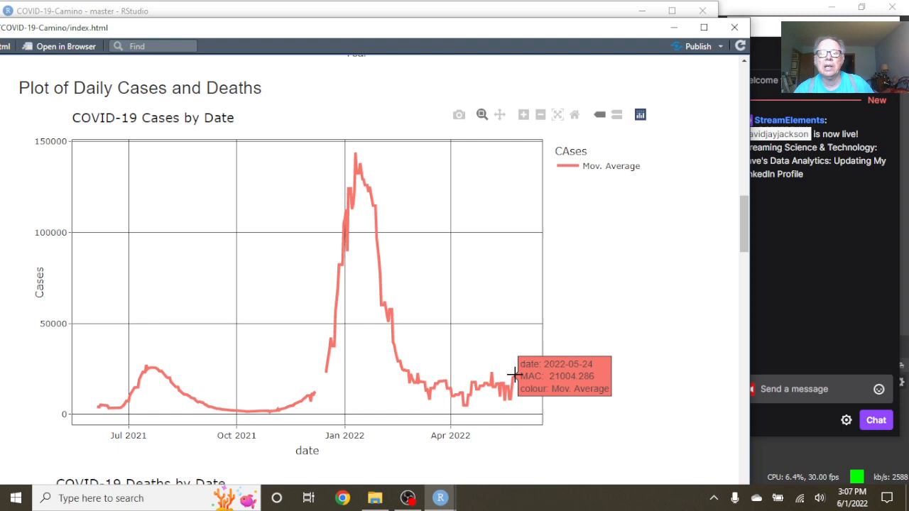
scroll("down", 3)
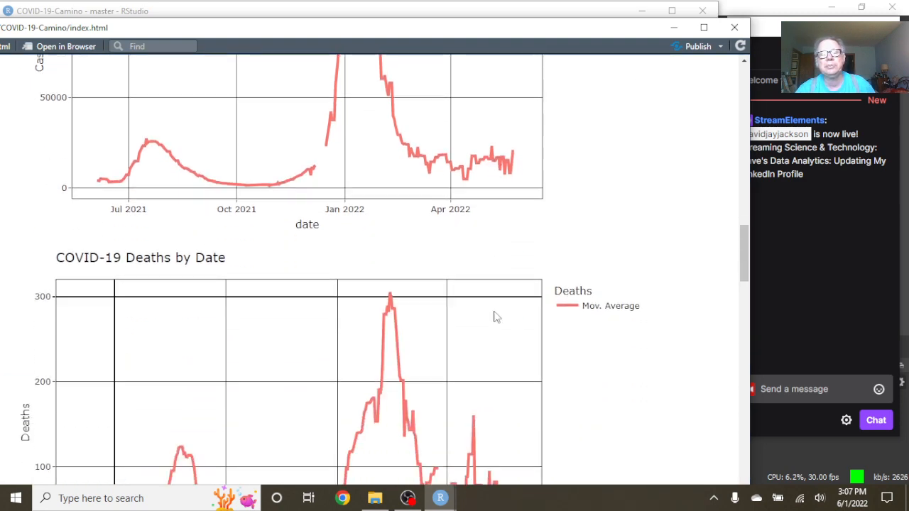
scroll("down", 3)
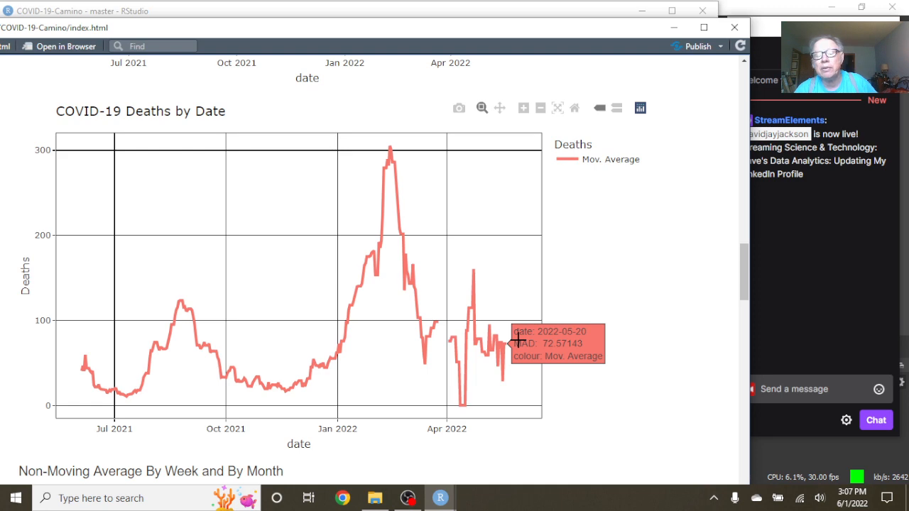
scroll("down", 3)
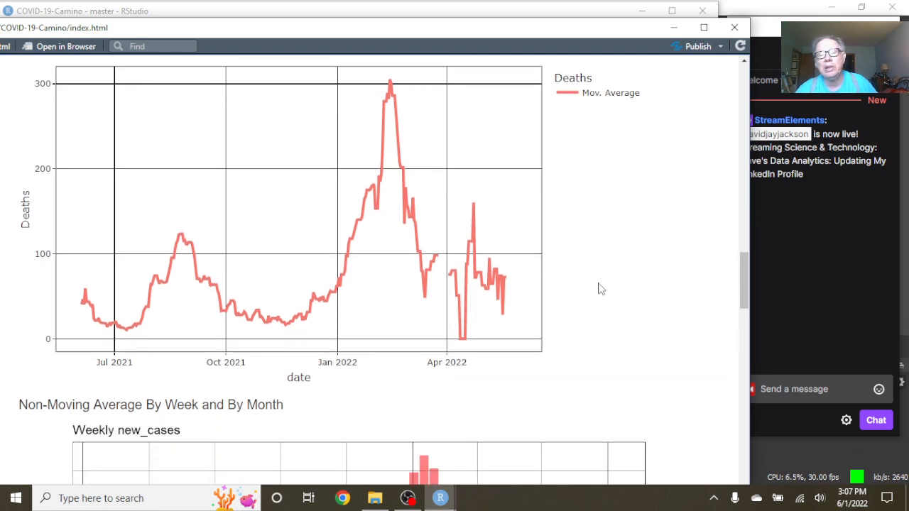
scroll("down", 3)
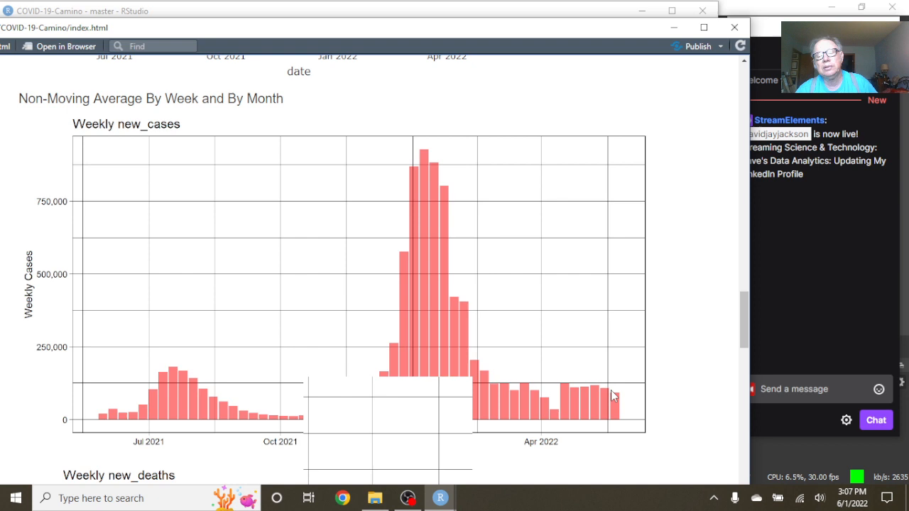
mouse_move(552, 410)
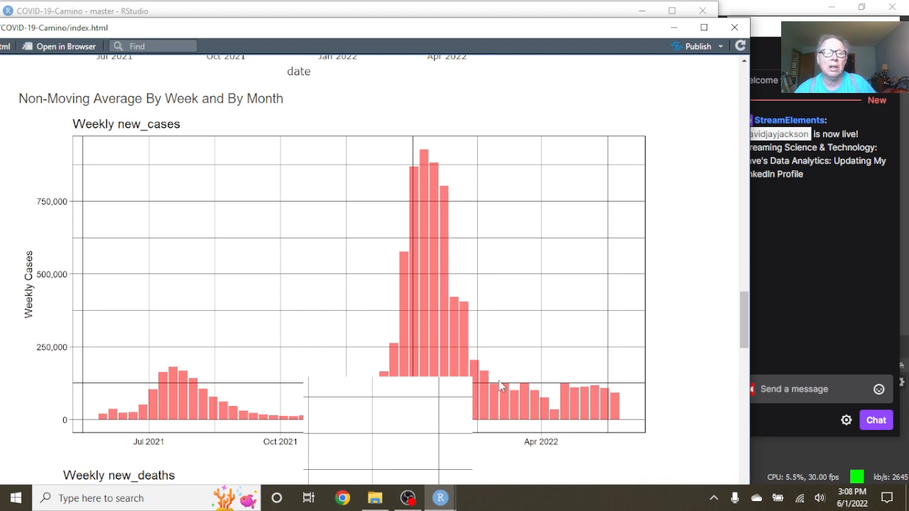
mouse_move(574, 389)
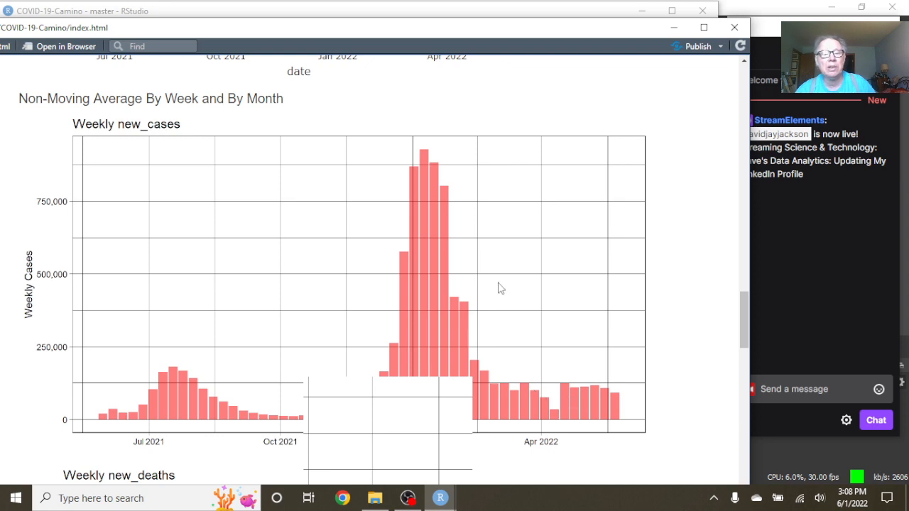
Scroll through the report preview to review the weekly deaths and monthly cases and deaths charts.
scroll("down", 3)
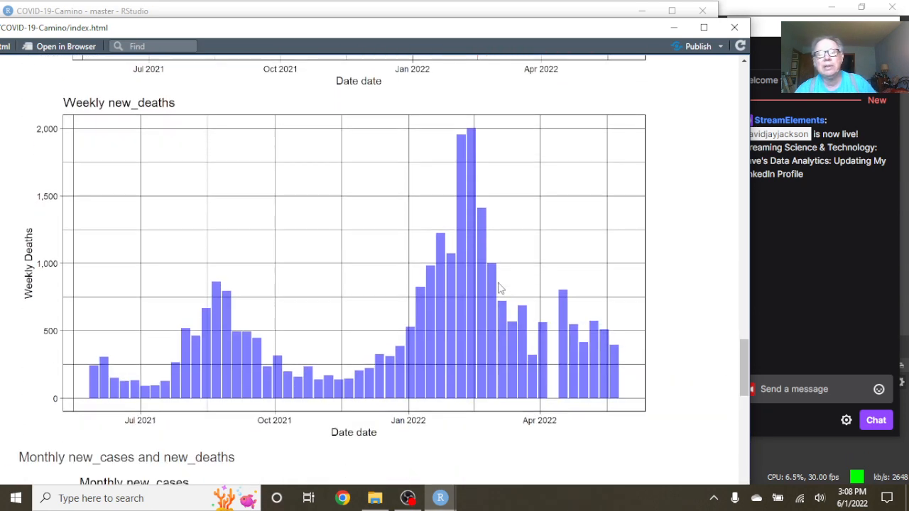
mouse_move(582, 362)
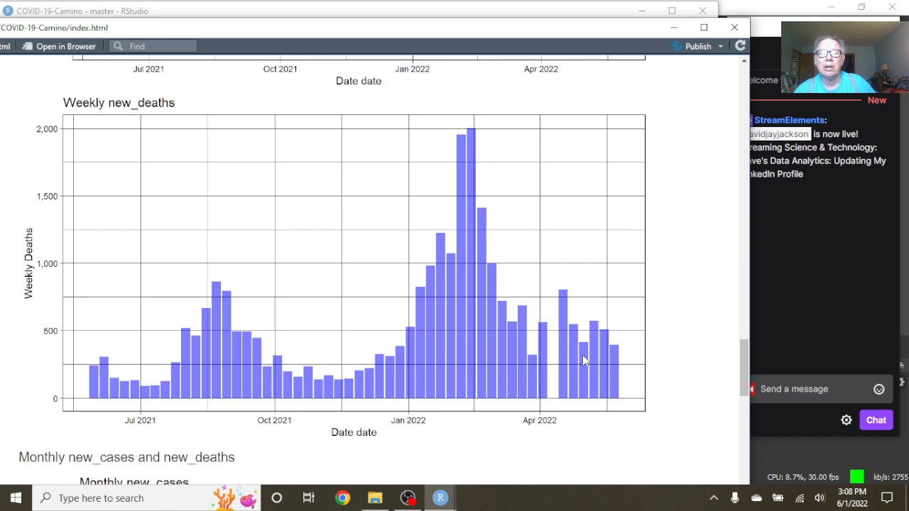
mouse_move(588, 355)
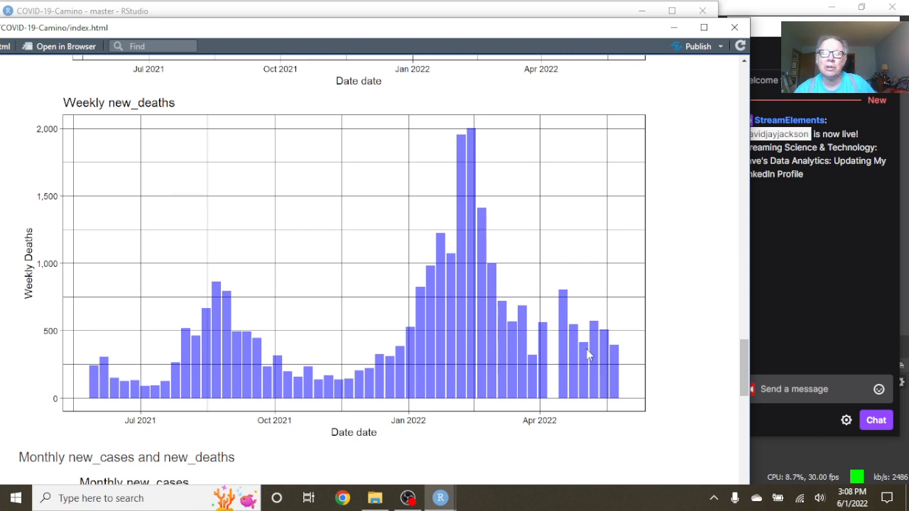
mouse_move(553, 370)
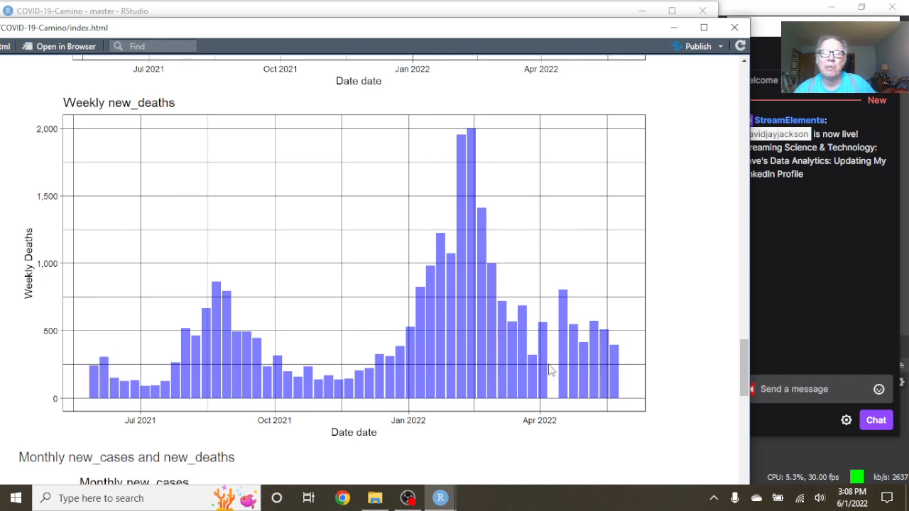
mouse_move(607, 346)
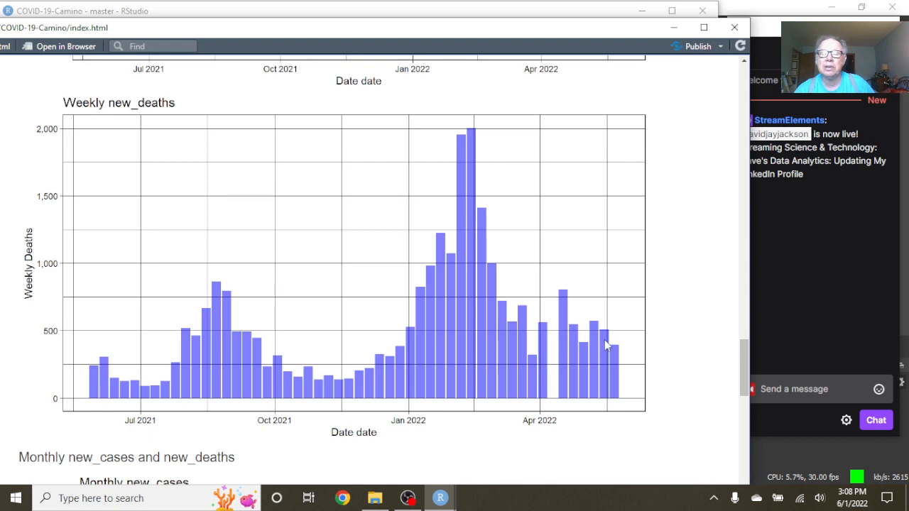
scroll("down", 3)
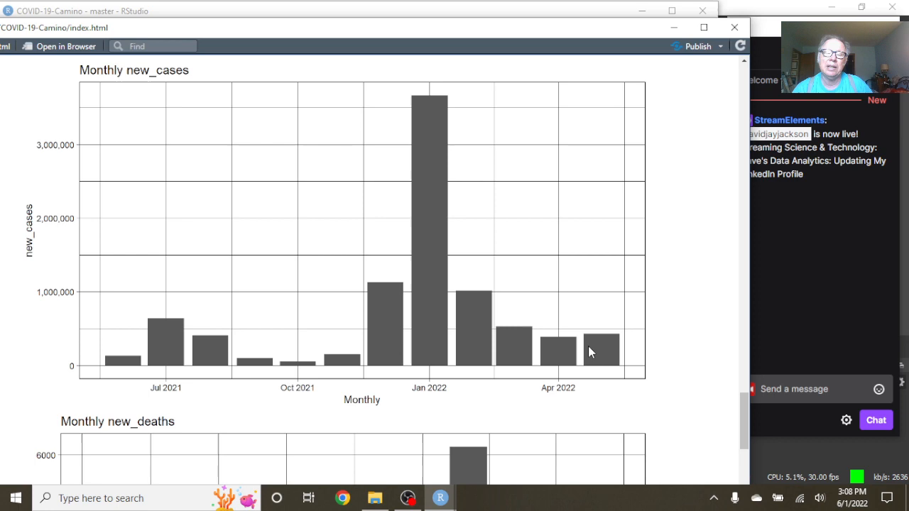
scroll("down", 3)
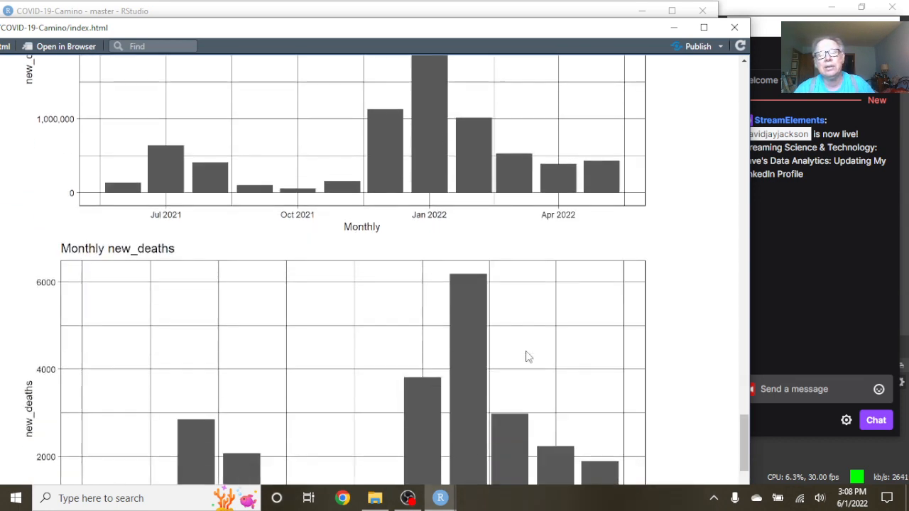
scroll("down", 3)
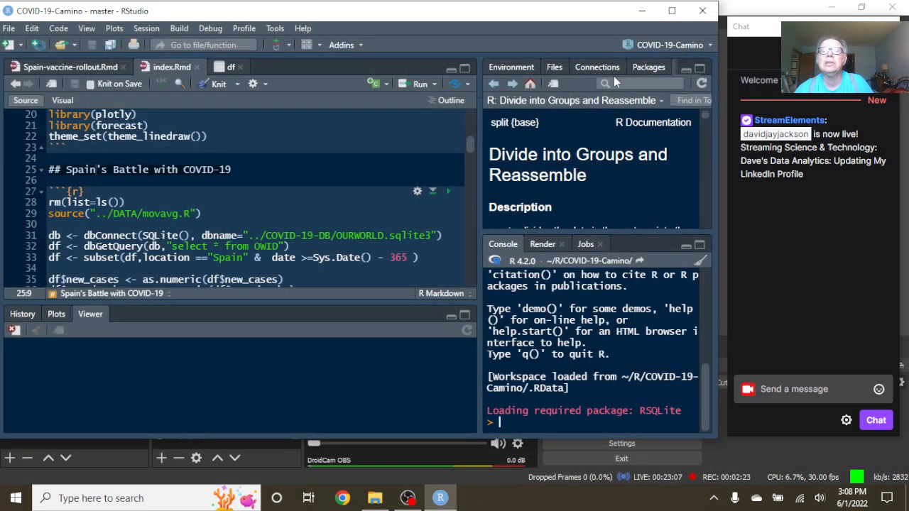
Run a package update check and dismiss the 'All packages are up to date' notice.
left_click(648, 67)
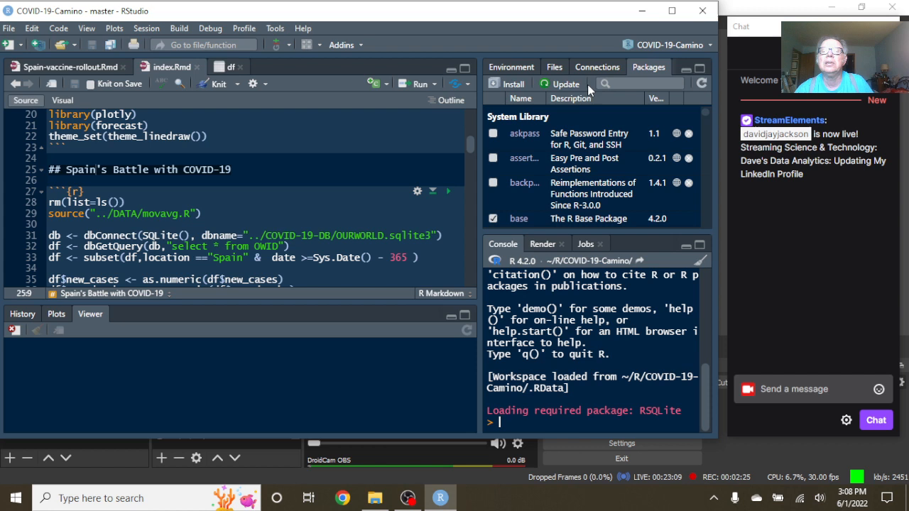
left_click(565, 84)
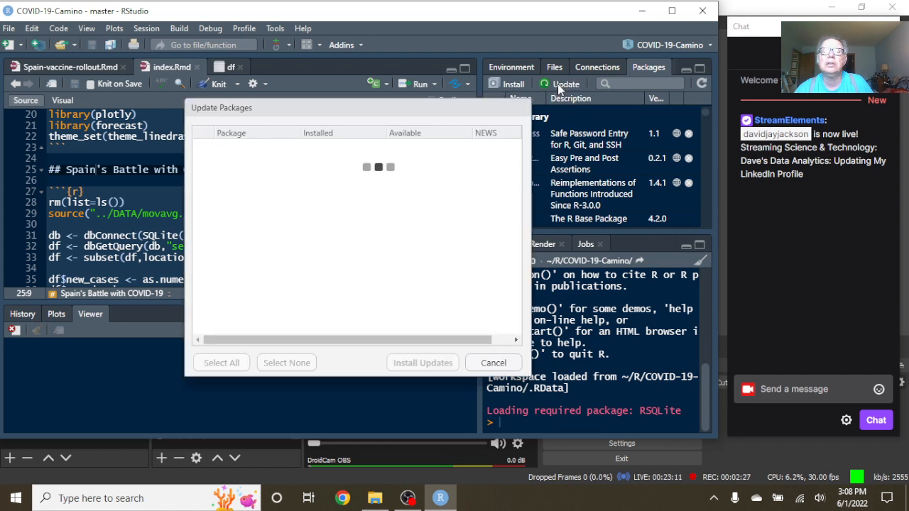
left_click(565, 84)
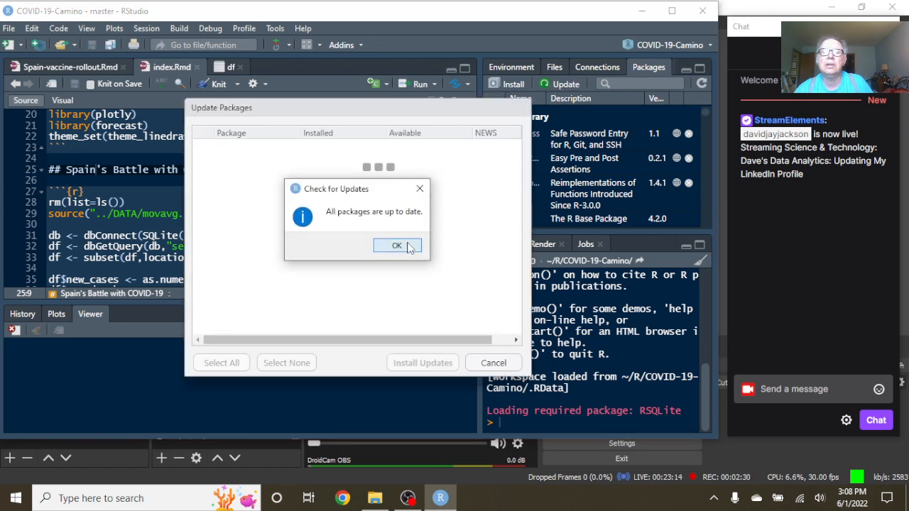
left_click(396, 245)
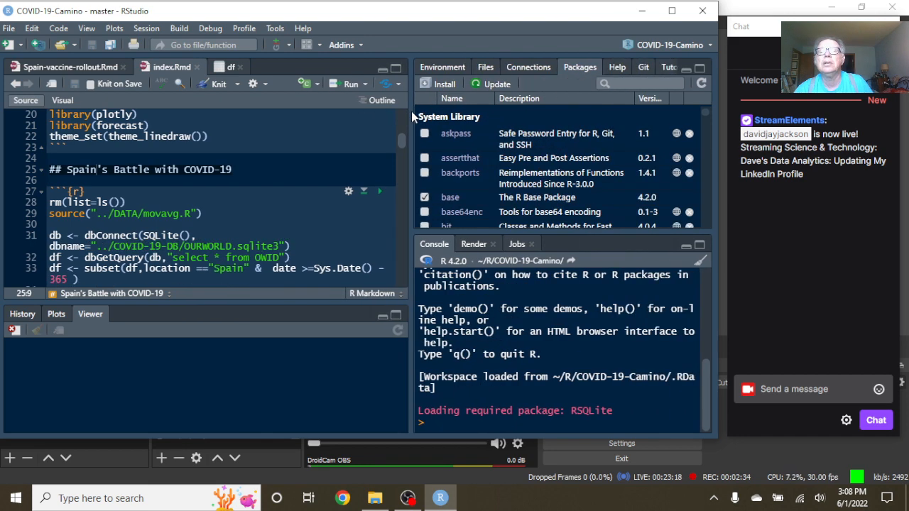
Tick the Staged checkbox for index.html in the Git pane.
left_click(643, 67)
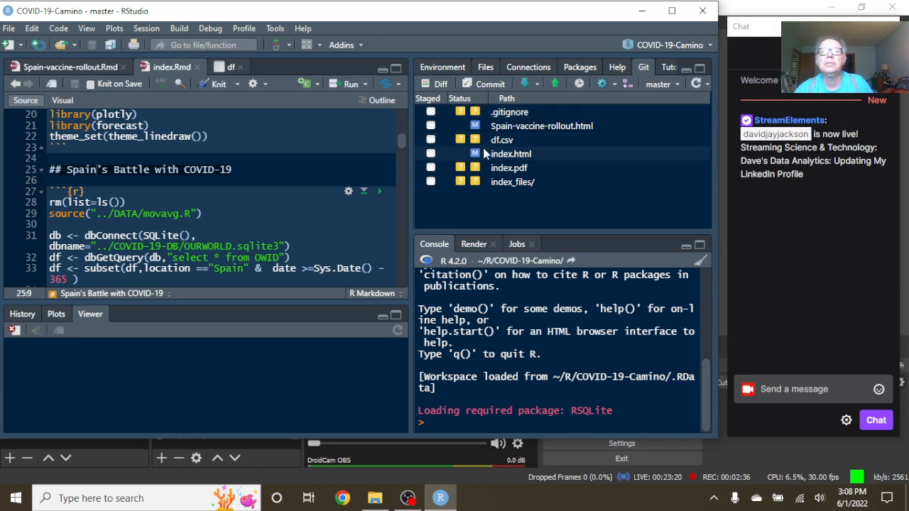
left_click(430, 153)
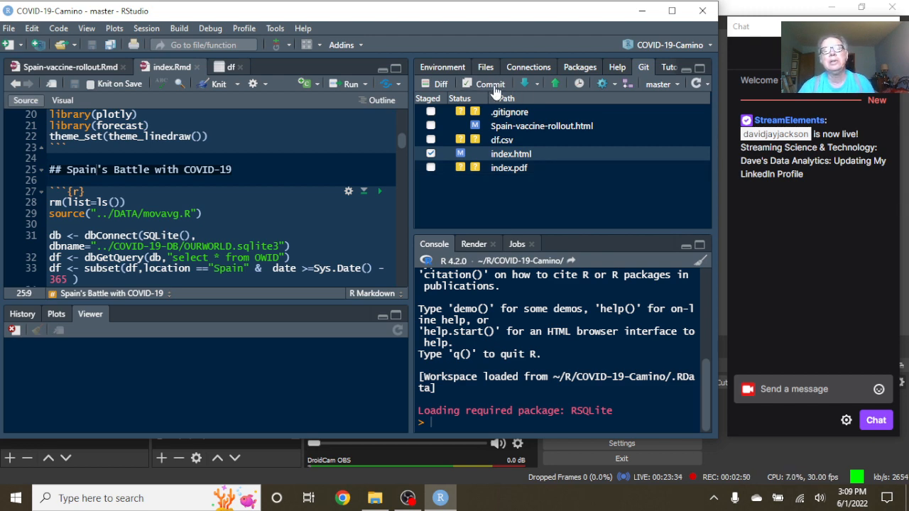
Open the commit review and type the message 'Updated 2022-'.
left_click(489, 84)
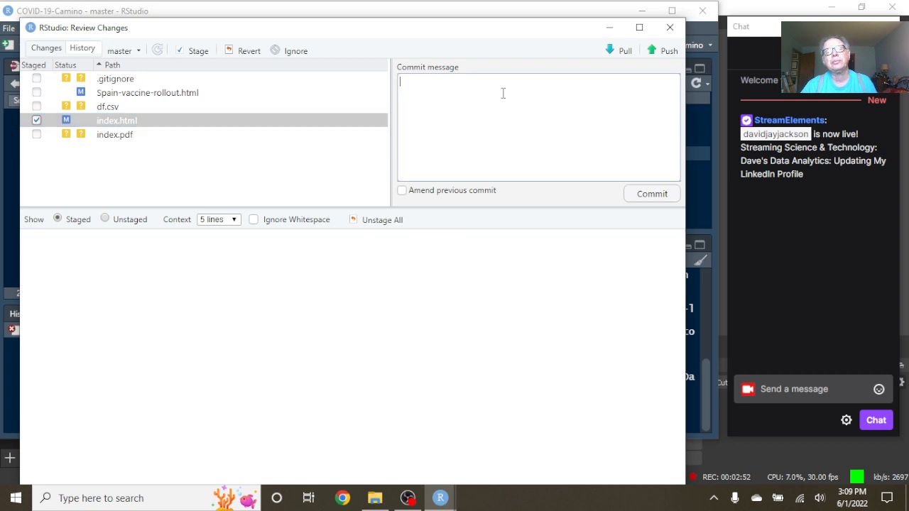
type("Updated")
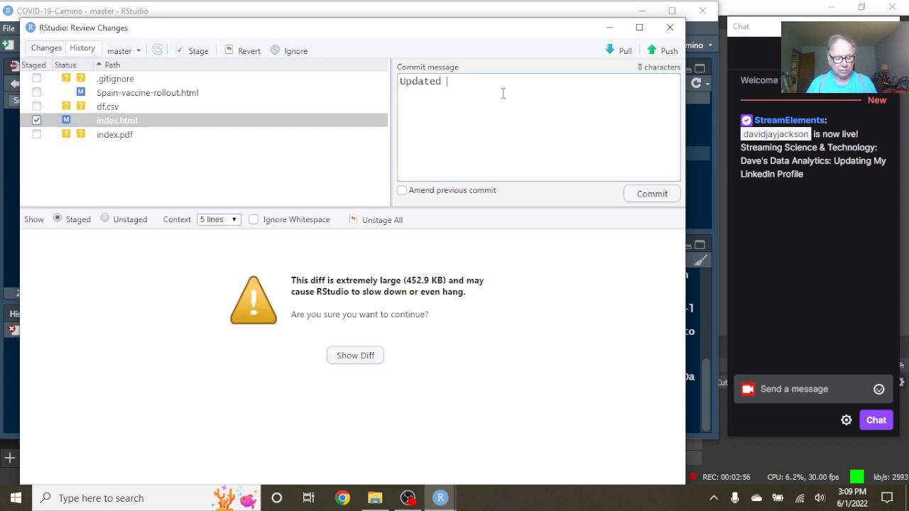
type("2022")
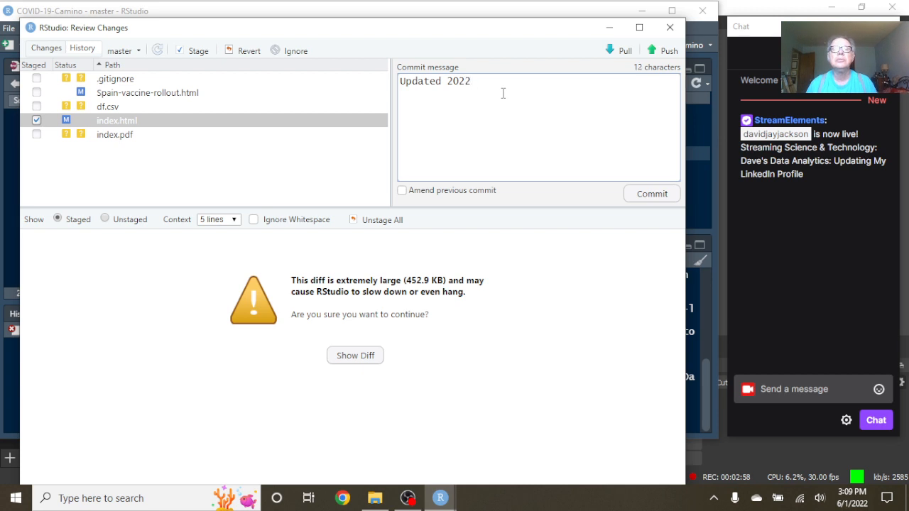
type("-")
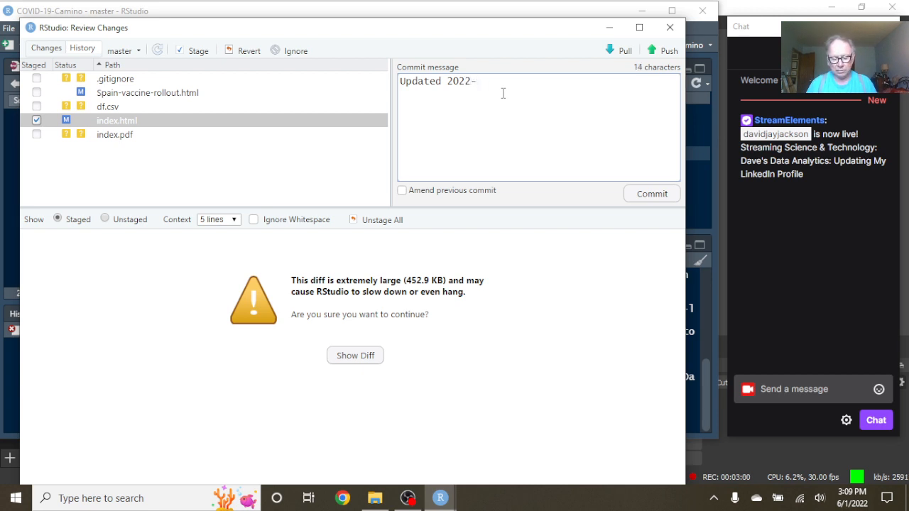